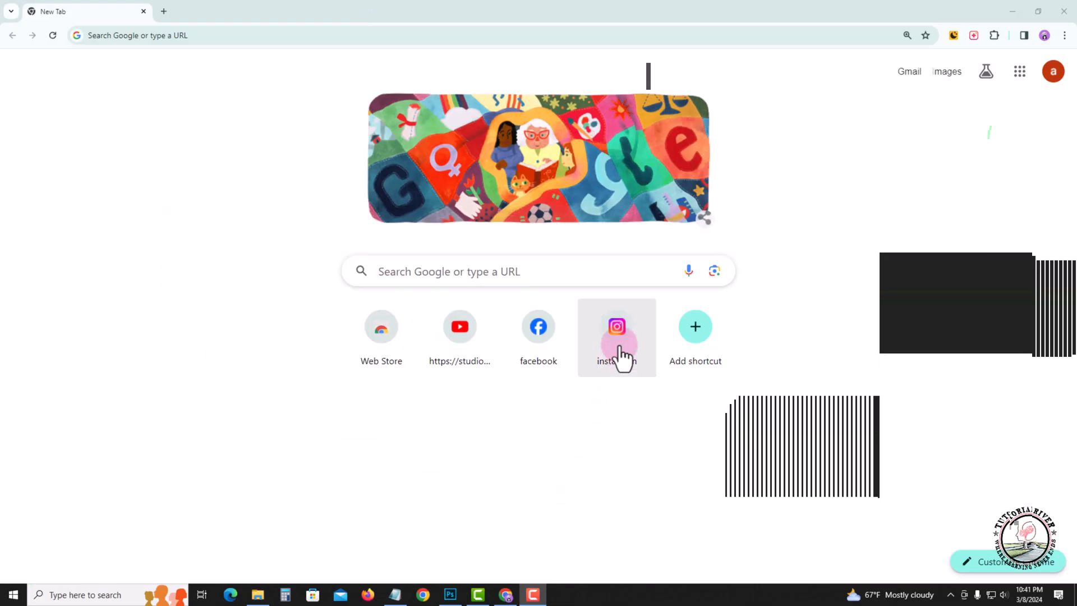
Step: Go from the new tab page to the signed-in account's own Instagram profile
{"action": "left_click", "coordinate": [616, 326]}
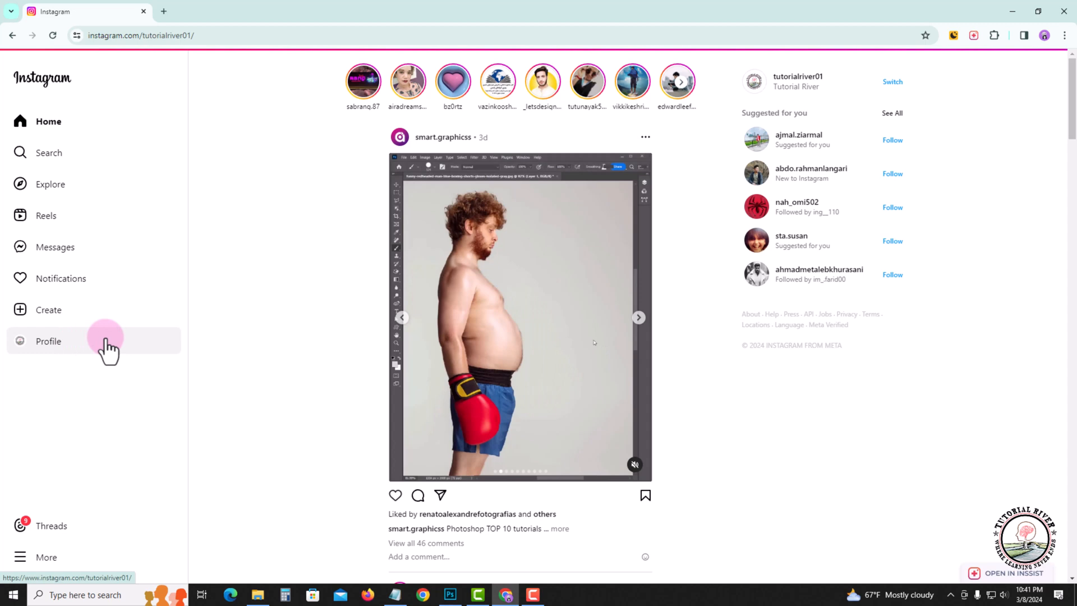
{"action": "left_click", "coordinate": [49, 341]}
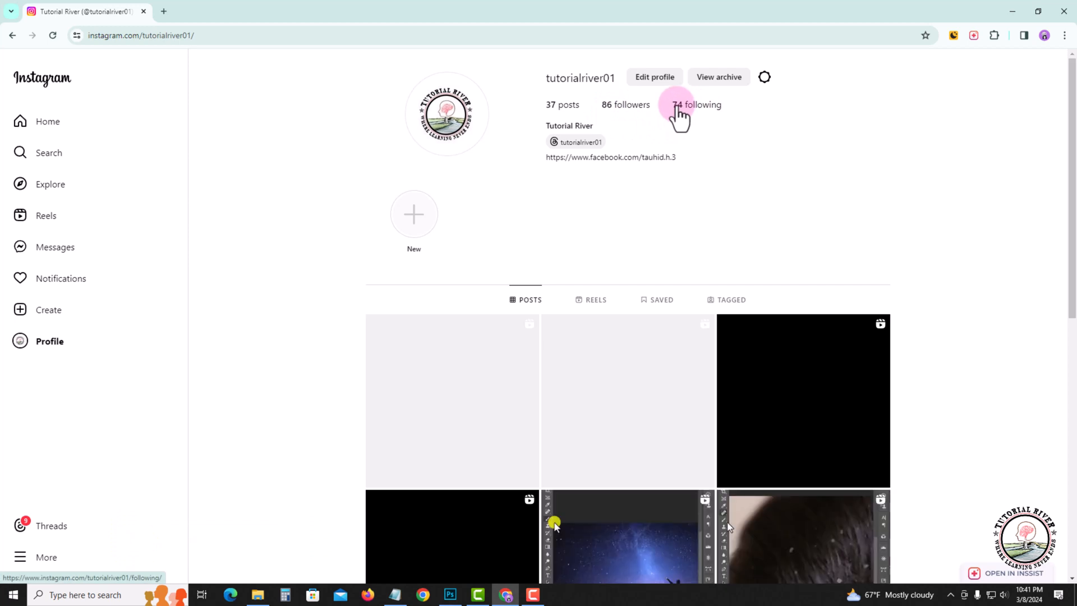
{"action": "left_click", "coordinate": [697, 104]}
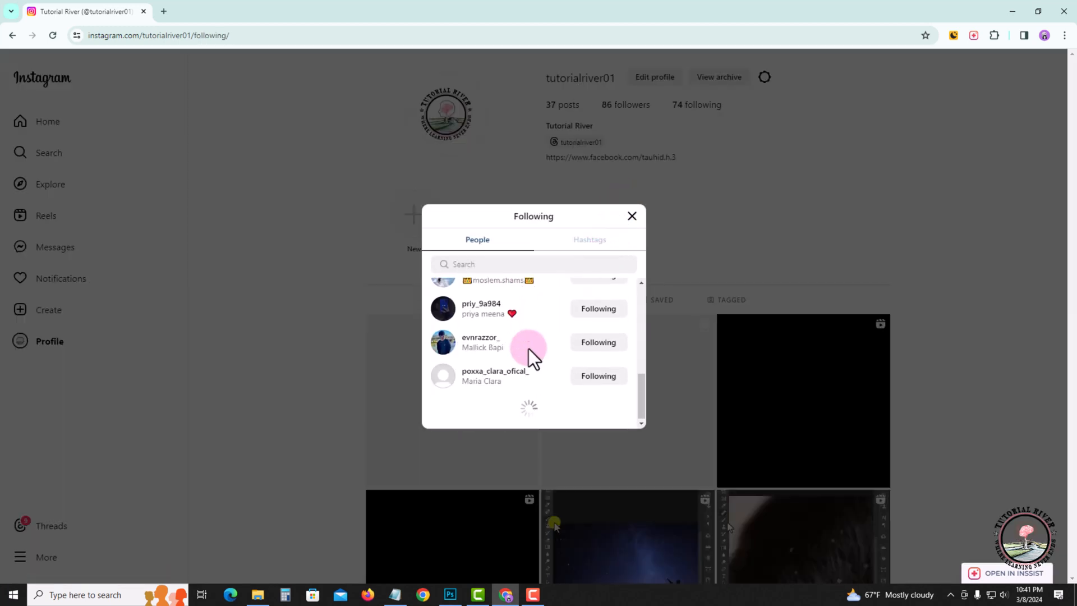
{"action": "scroll", "scroll_direction": "down", "scroll_amount": 3}
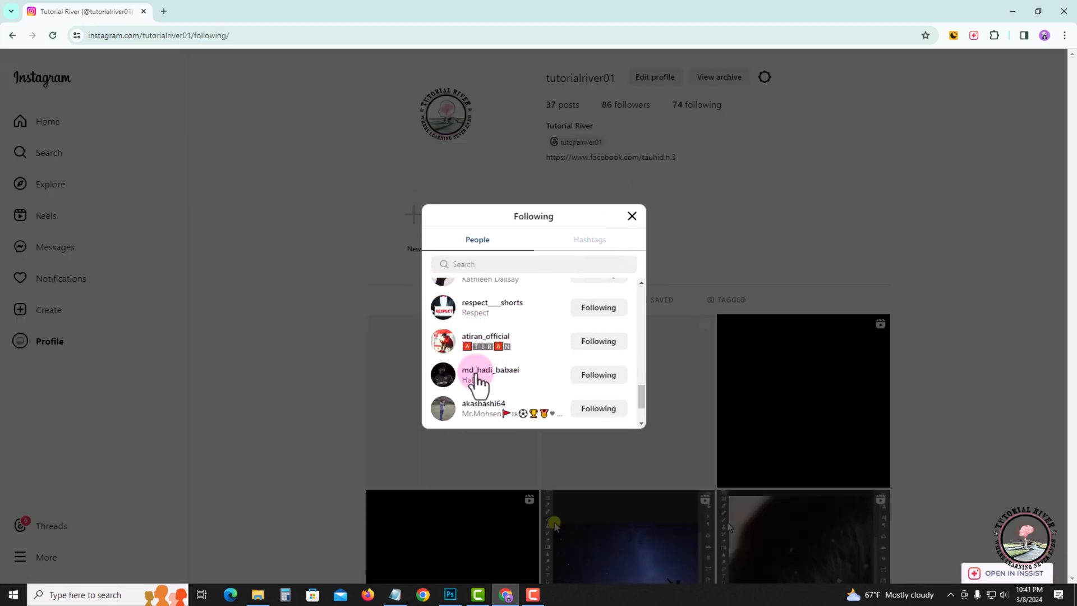
{"action": "mouse_move", "coordinate": [490, 375]}
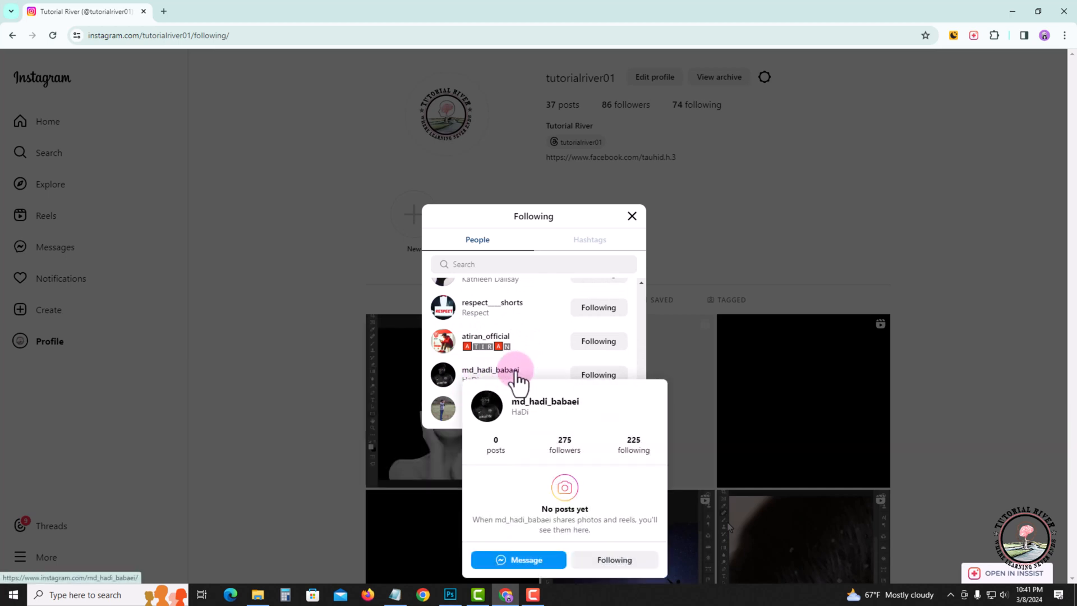
{"action": "left_click", "coordinate": [490, 369]}
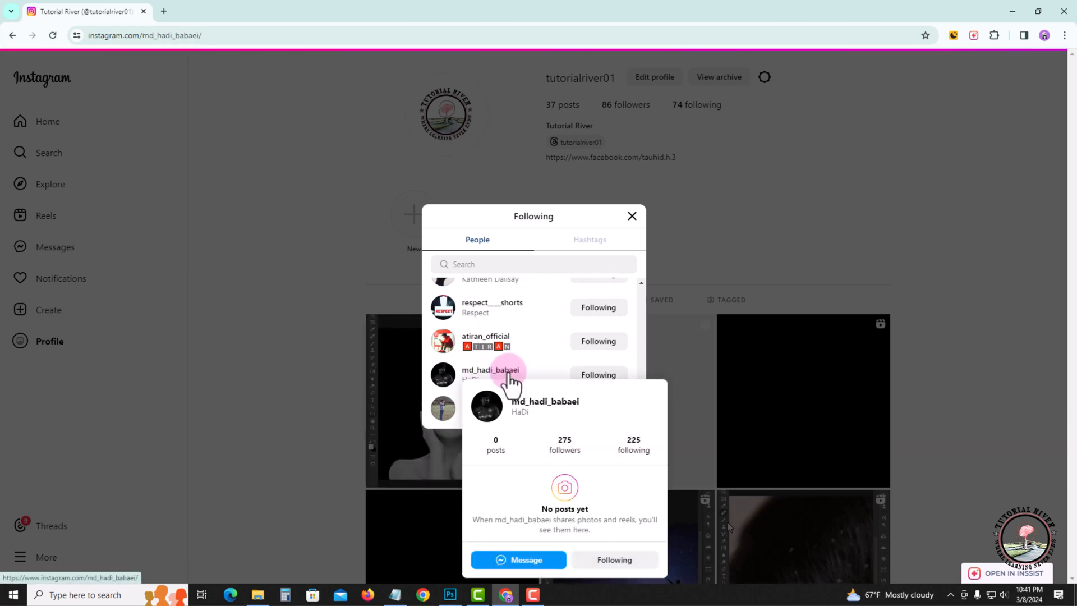
{"action": "left_click", "coordinate": [490, 369]}
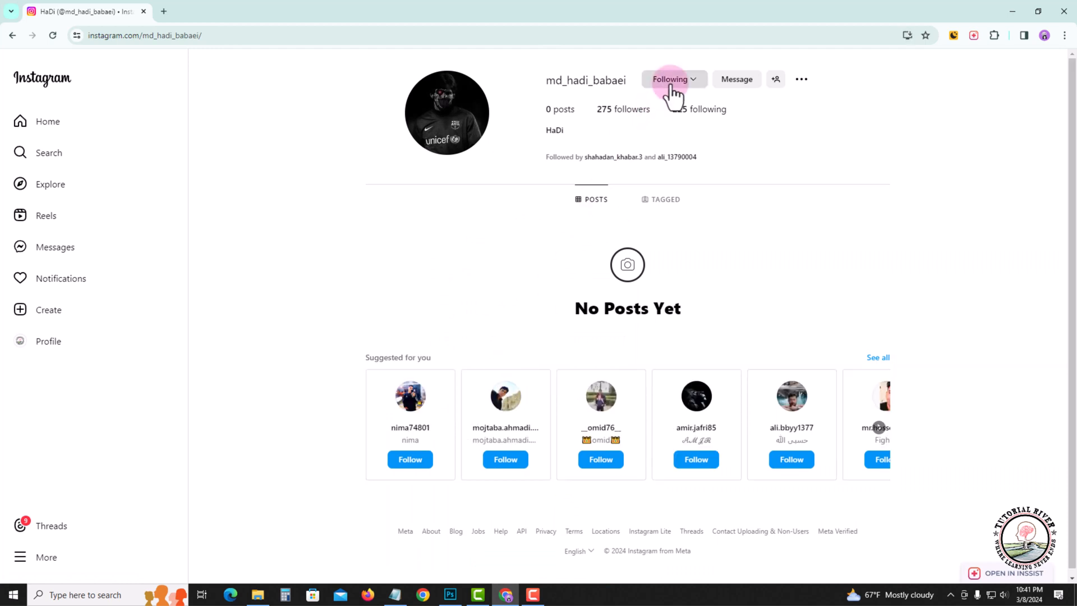
{"action": "left_click", "coordinate": [673, 79]}
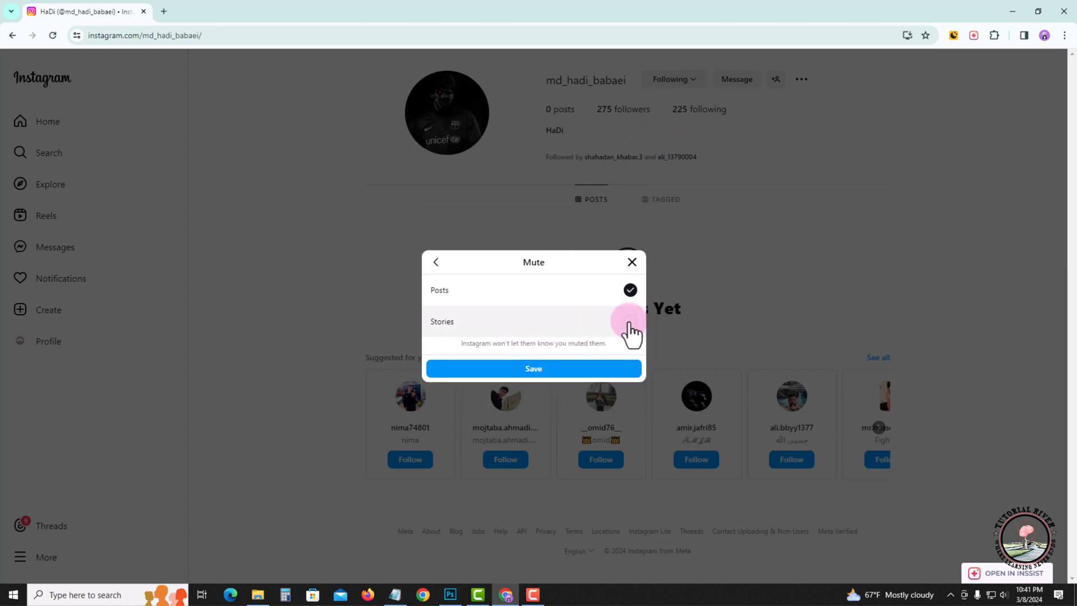
{"action": "left_click", "coordinate": [629, 321]}
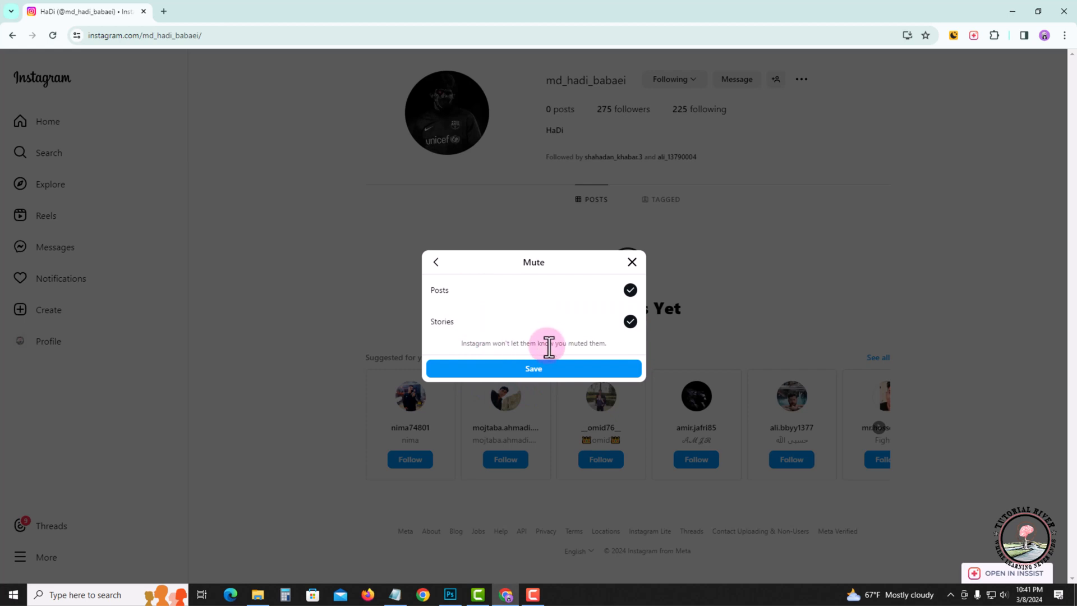
{"action": "left_click", "coordinate": [533, 368]}
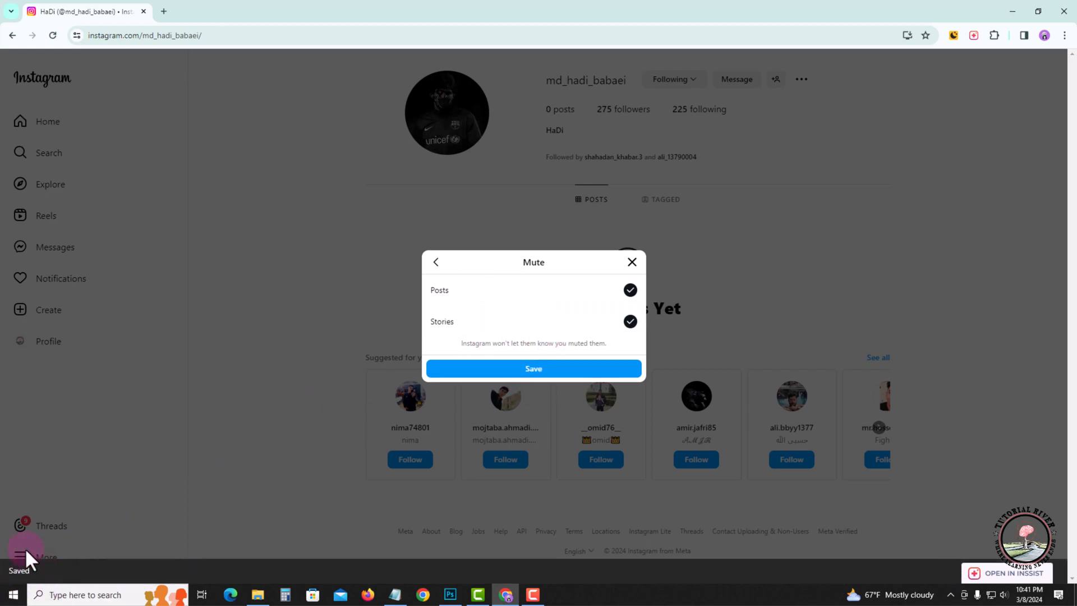
{"action": "mouse_move", "coordinate": [222, 494]}
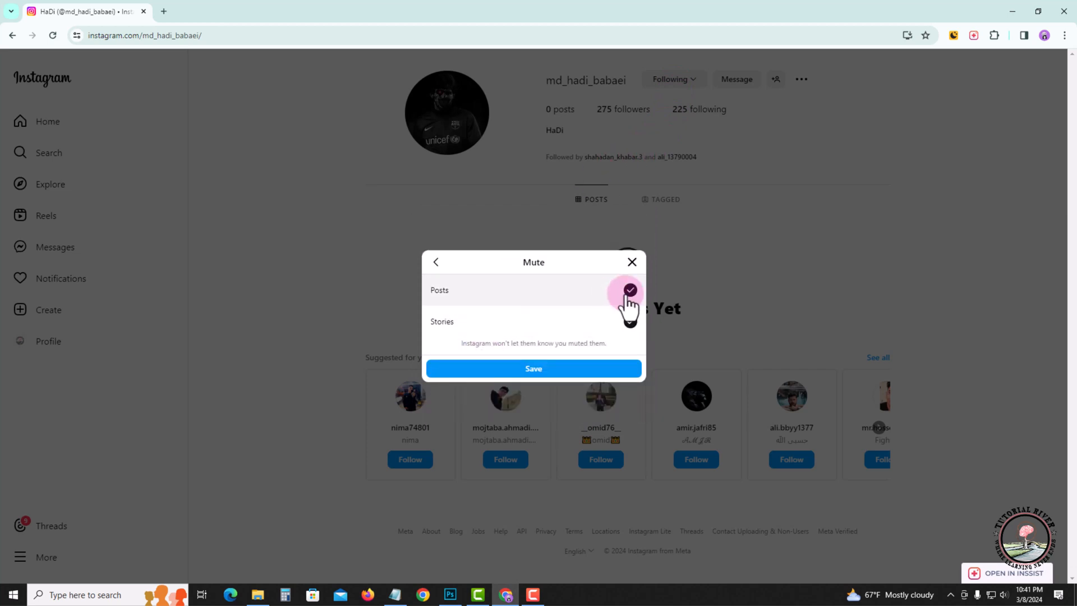
{"action": "left_click", "coordinate": [533, 368]}
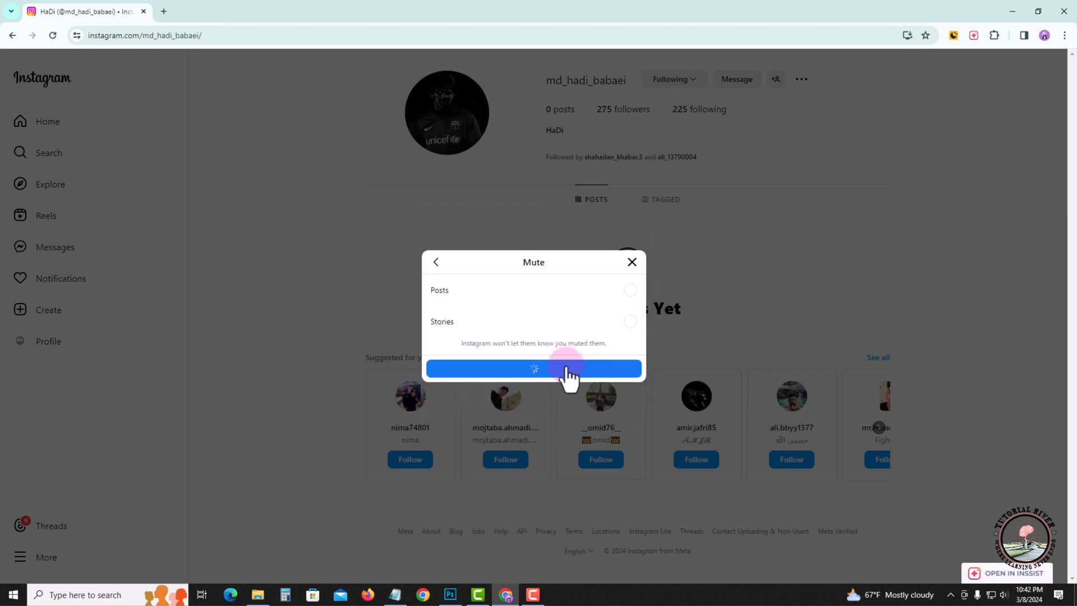
{"action": "left_click", "coordinate": [534, 369]}
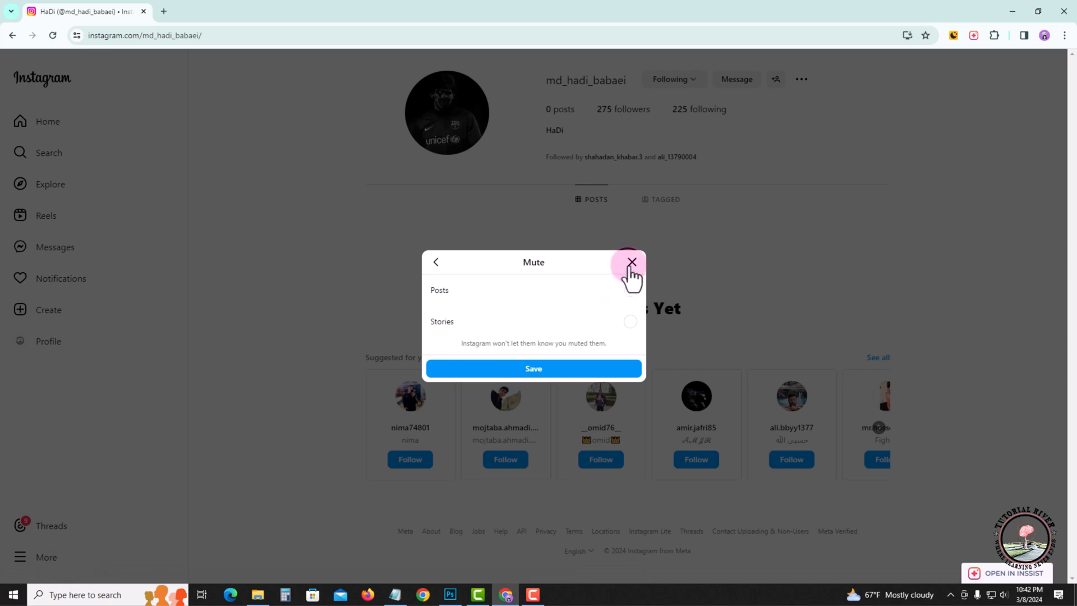
{"action": "left_click", "coordinate": [630, 262]}
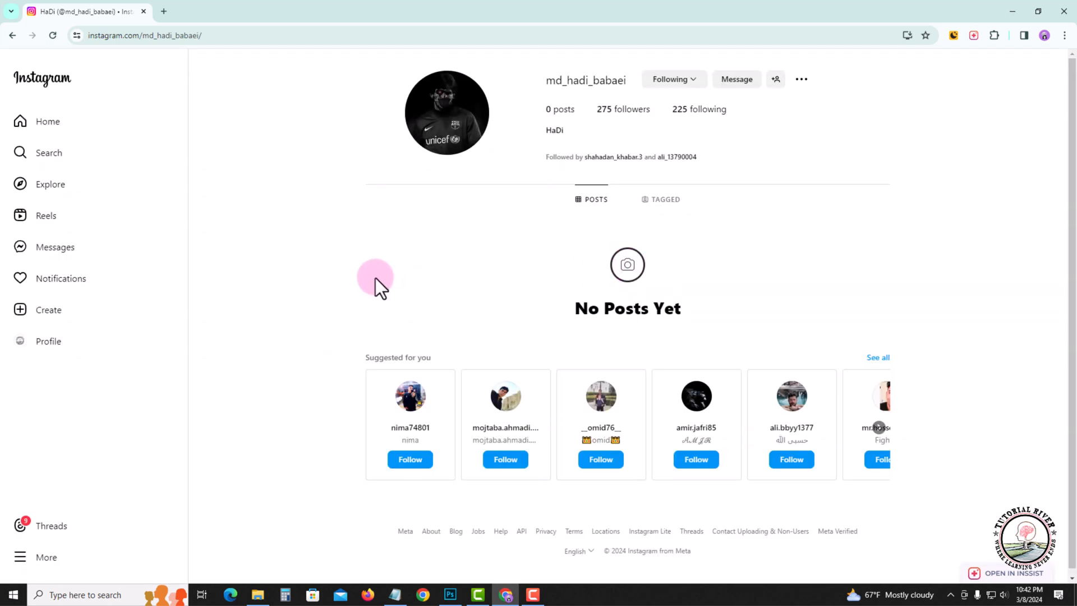
{"action": "mouse_move", "coordinate": [373, 279]}
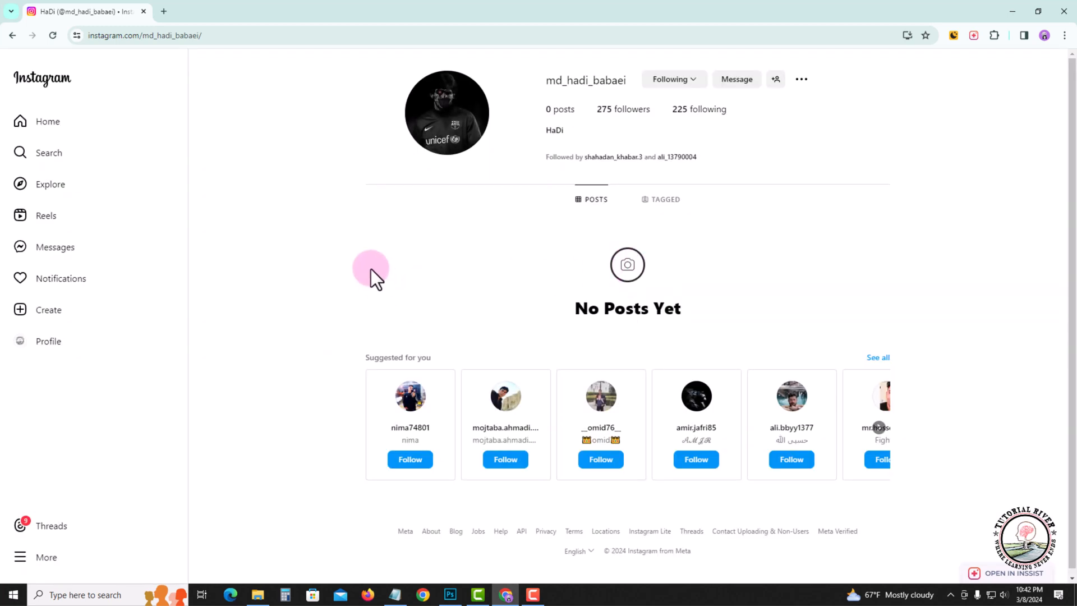